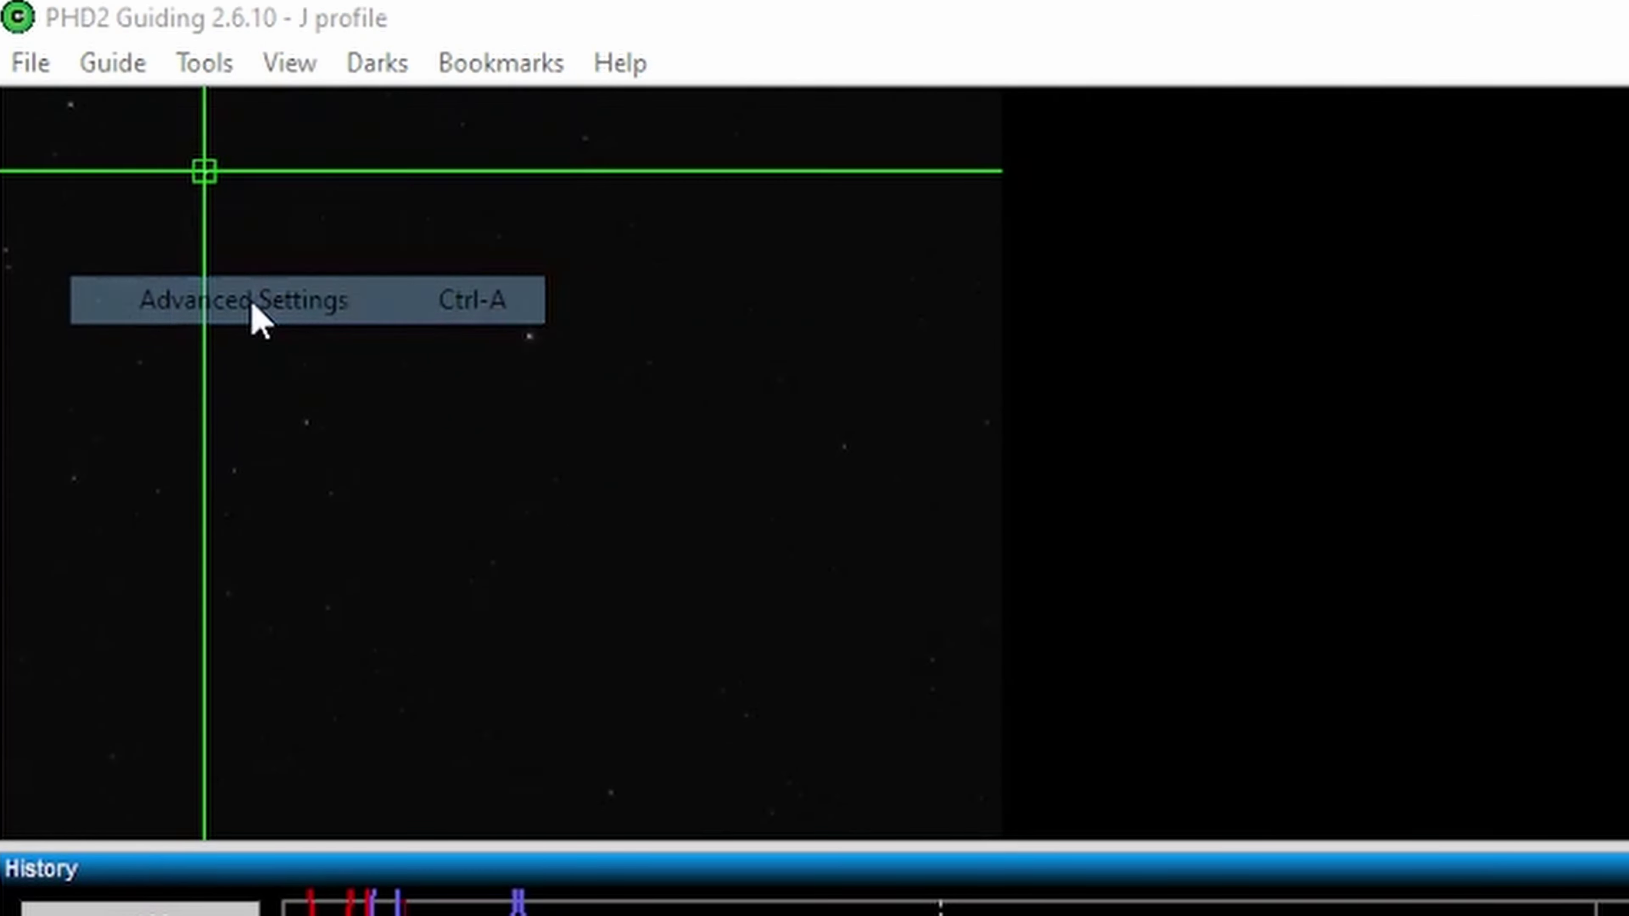
# Step: Enable 'Use multiple stars' on the Guiding tab of PHD2's Advanced Settings
pyautogui.click(243, 300)
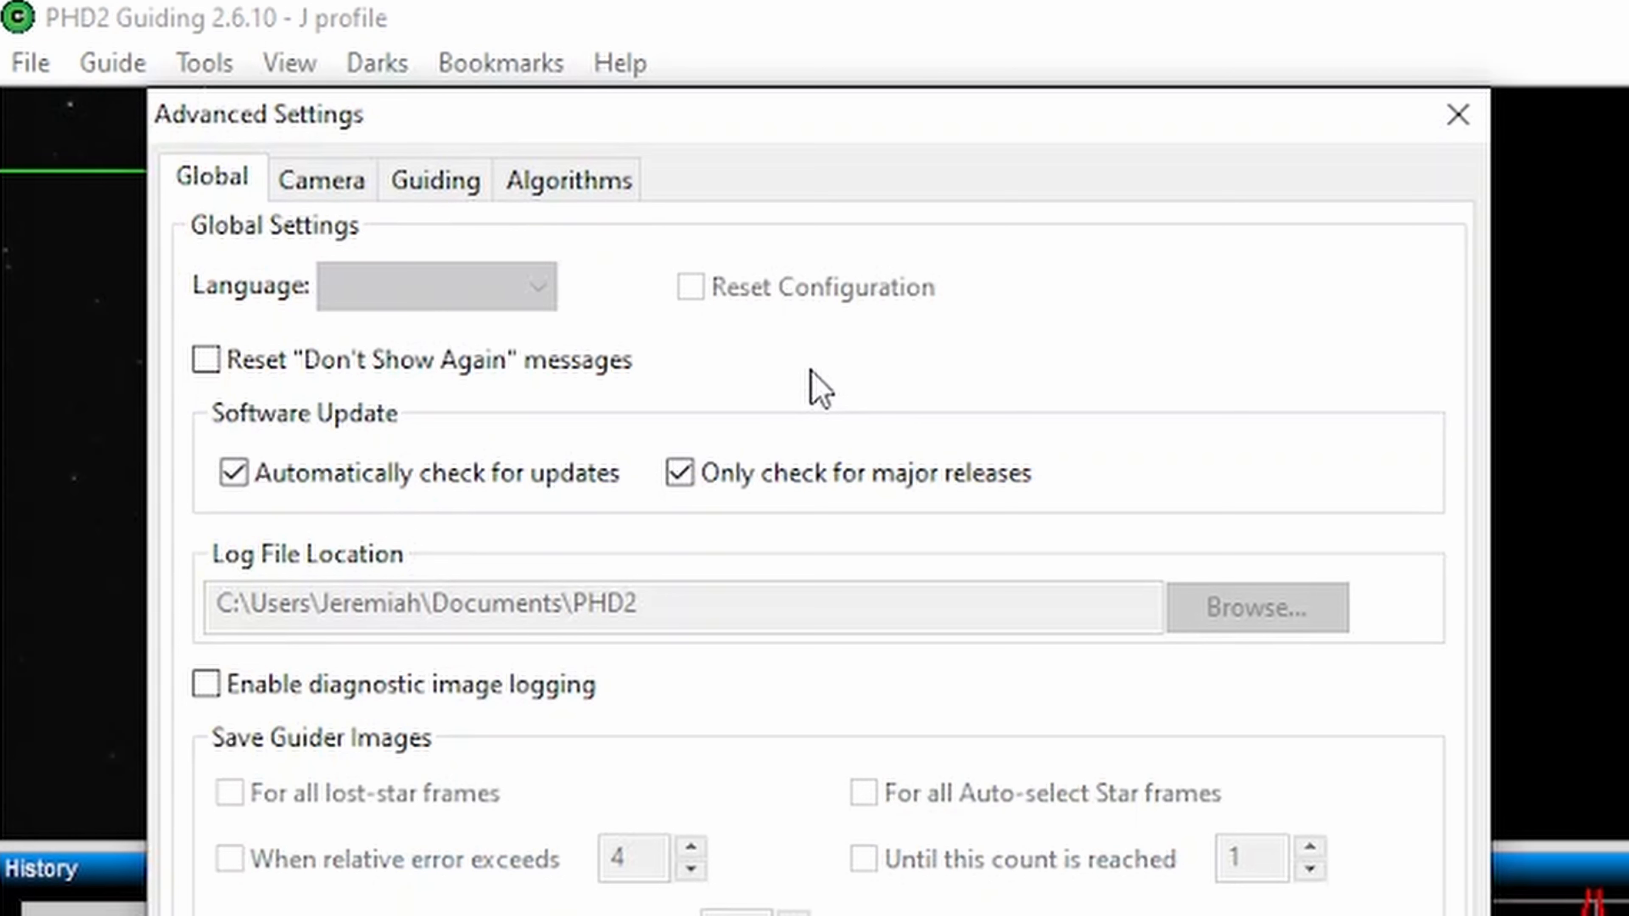
pyautogui.moveTo(491, 283)
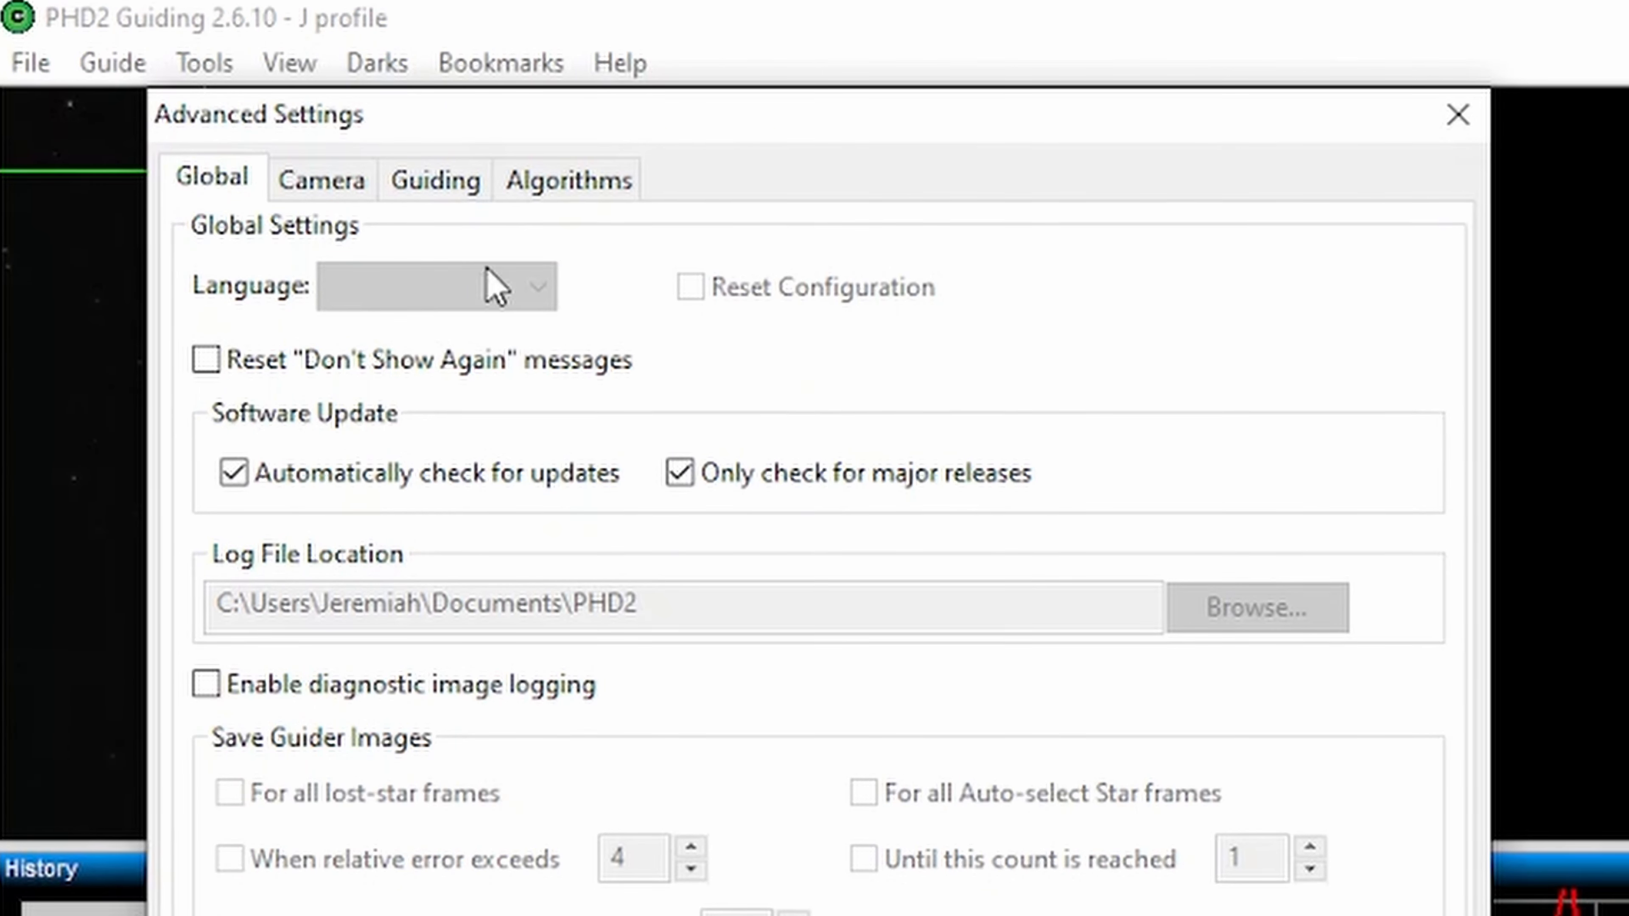
pyautogui.click(436, 180)
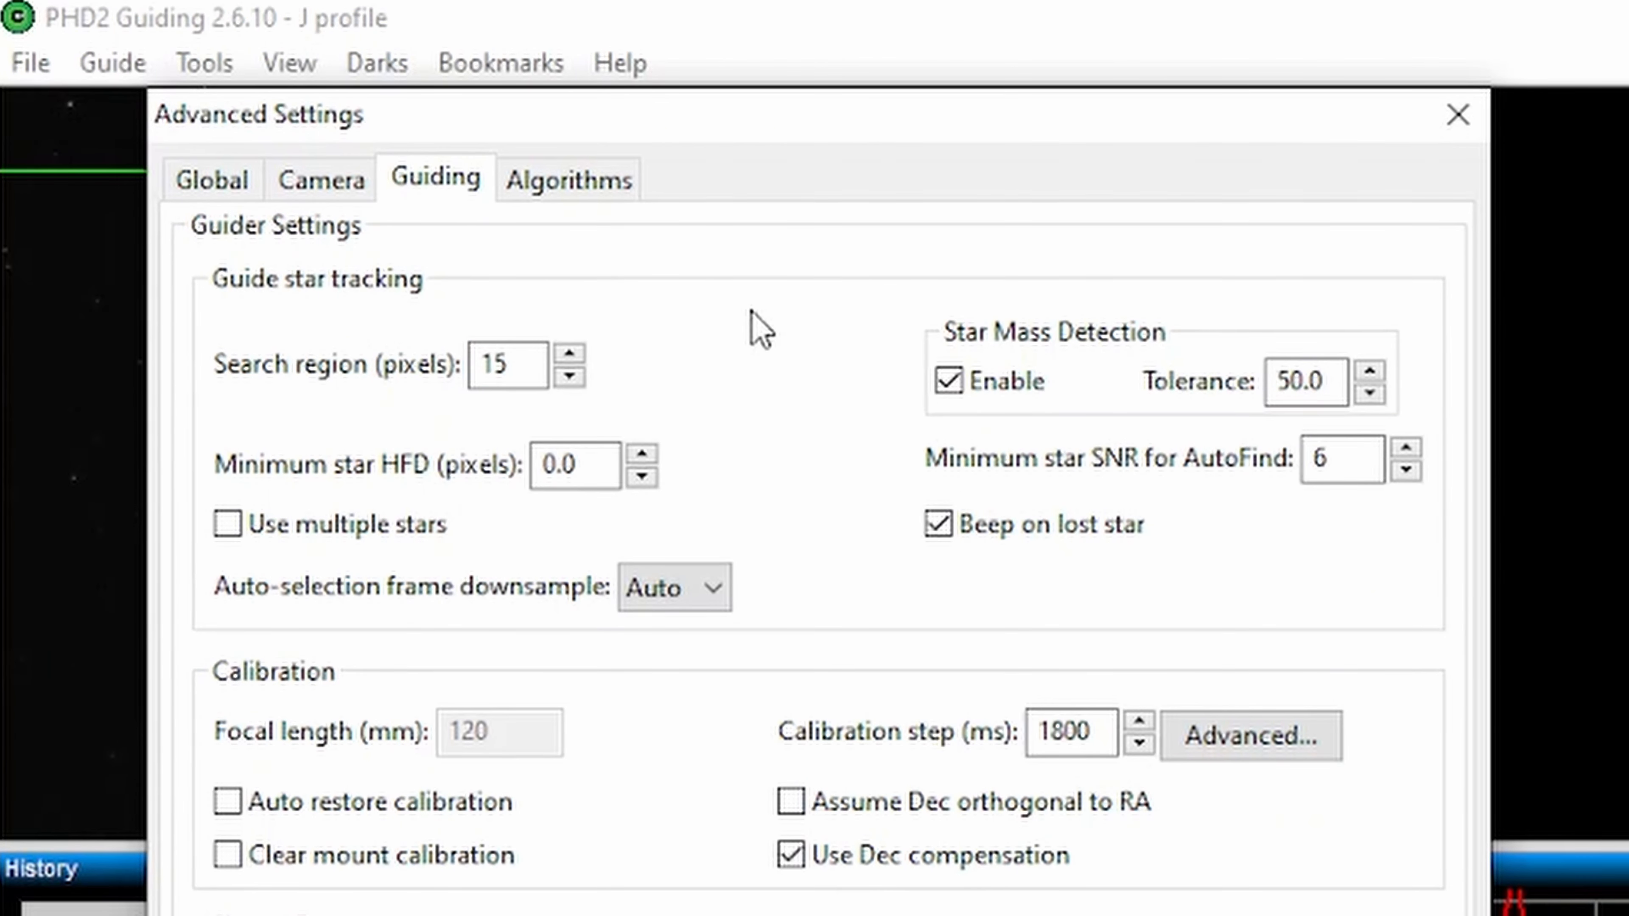
pyautogui.moveTo(851, 580)
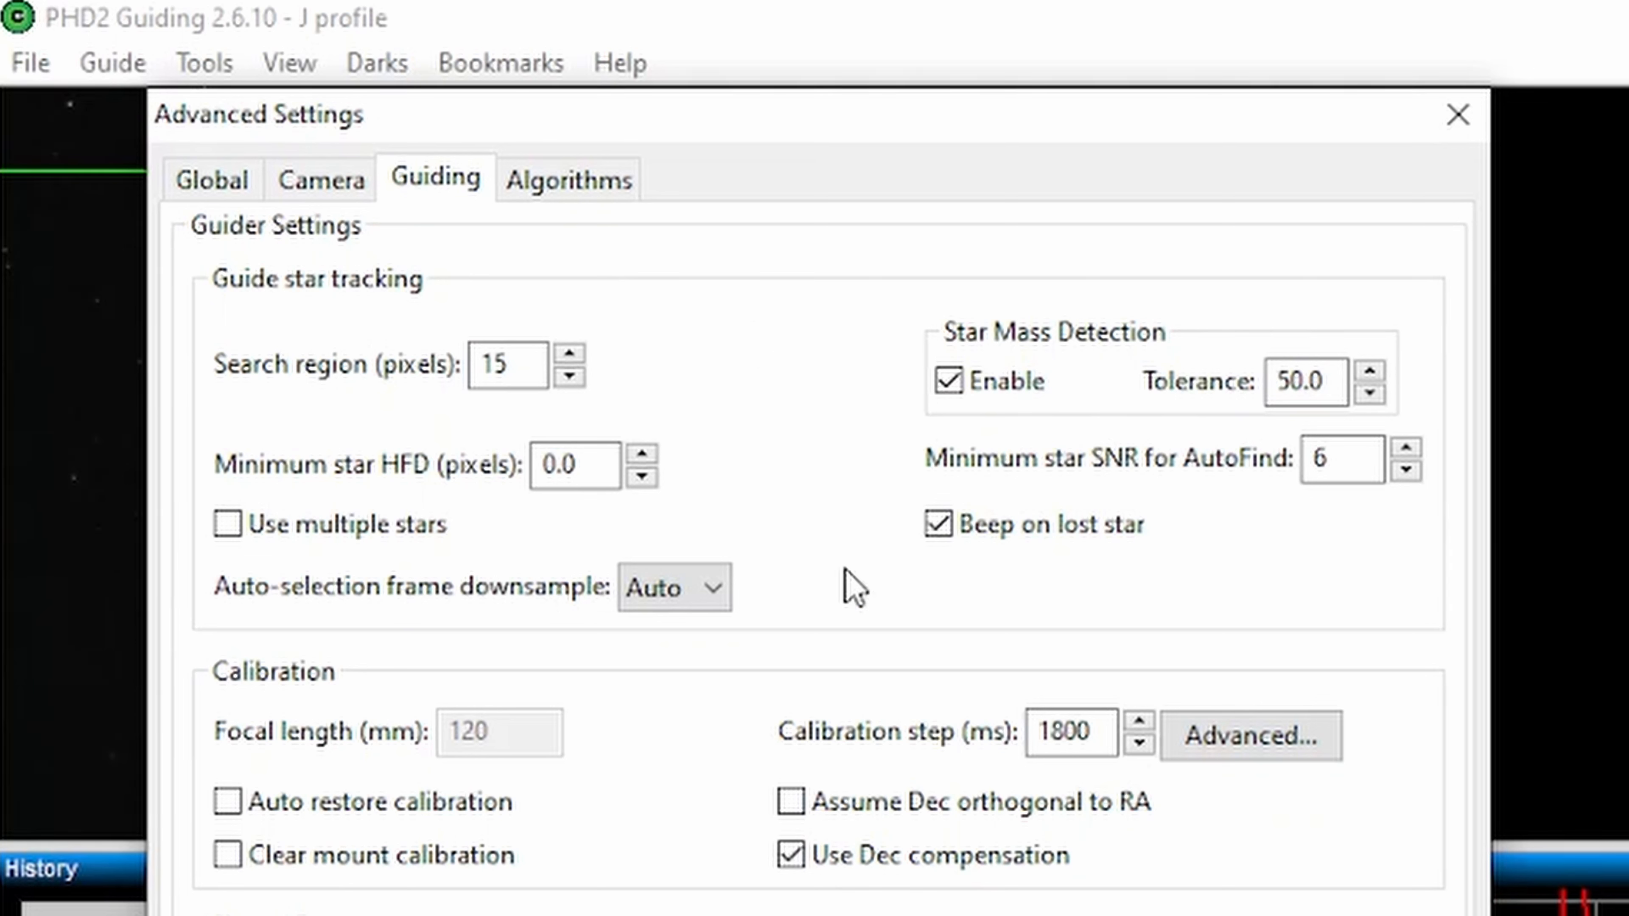
pyautogui.click(227, 530)
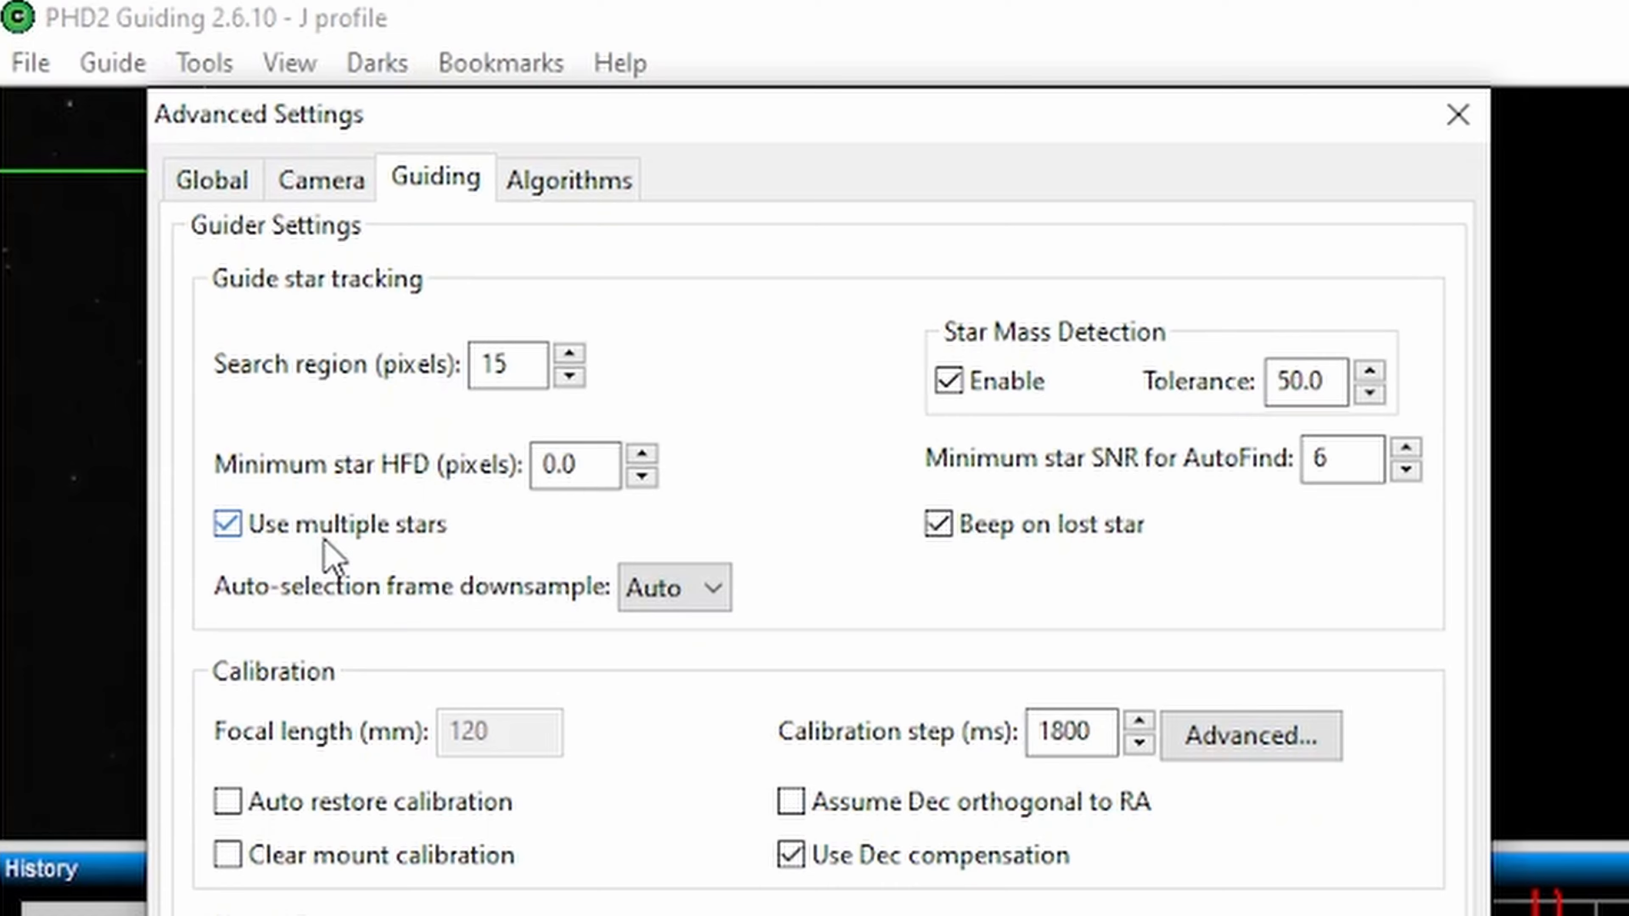